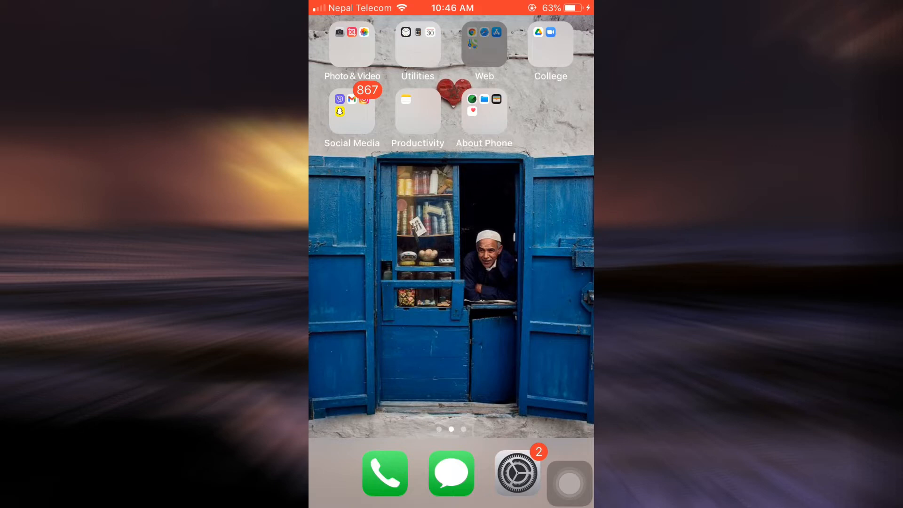
- Launch the web browser from the home screen and go to the Epic Games Store site
{"action": "left_click", "coordinate": [484, 43]}
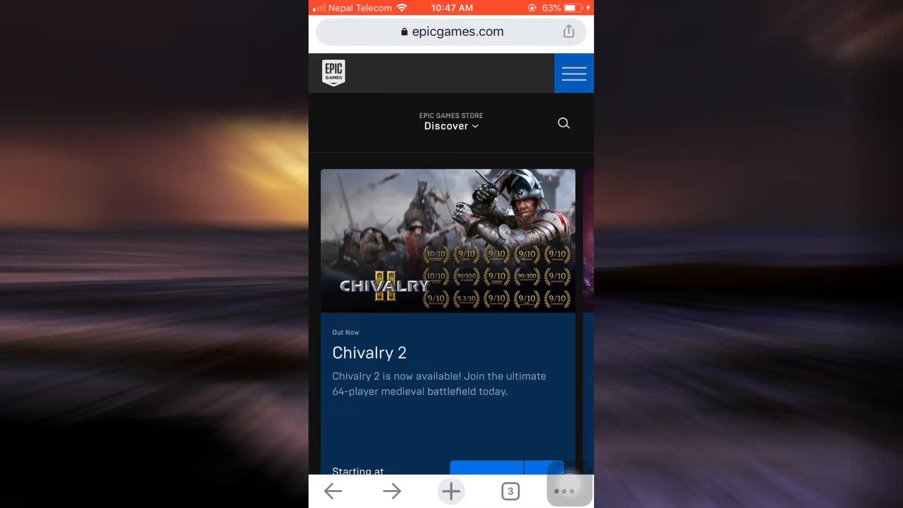
- Expand the site navigation menu and reveal the signed-in account's options (Account, Redeem Code, Sign Out)
{"action": "left_click", "coordinate": [573, 73]}
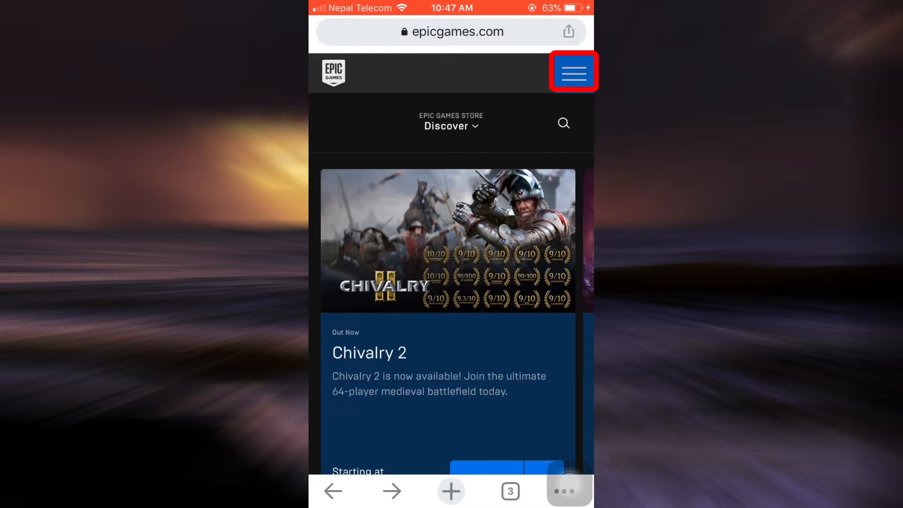
{"action": "left_click", "coordinate": [574, 72]}
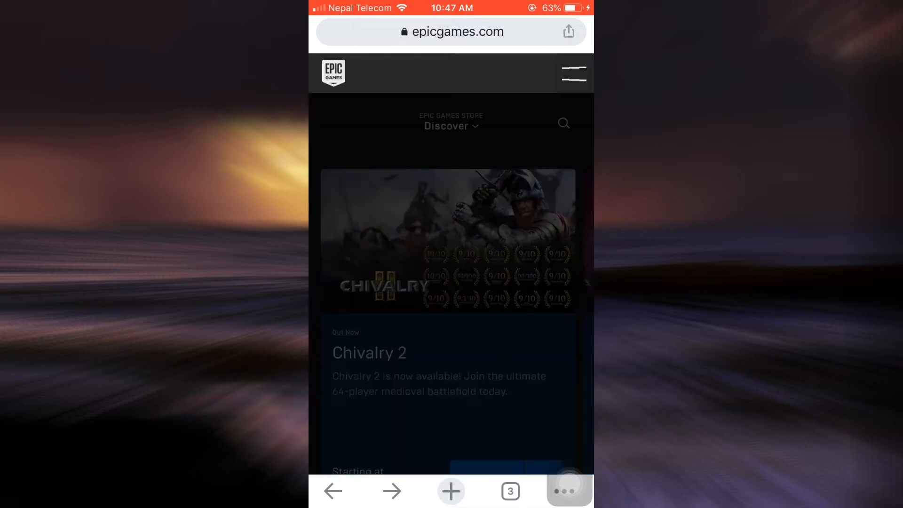
{"action": "left_click", "coordinate": [573, 73]}
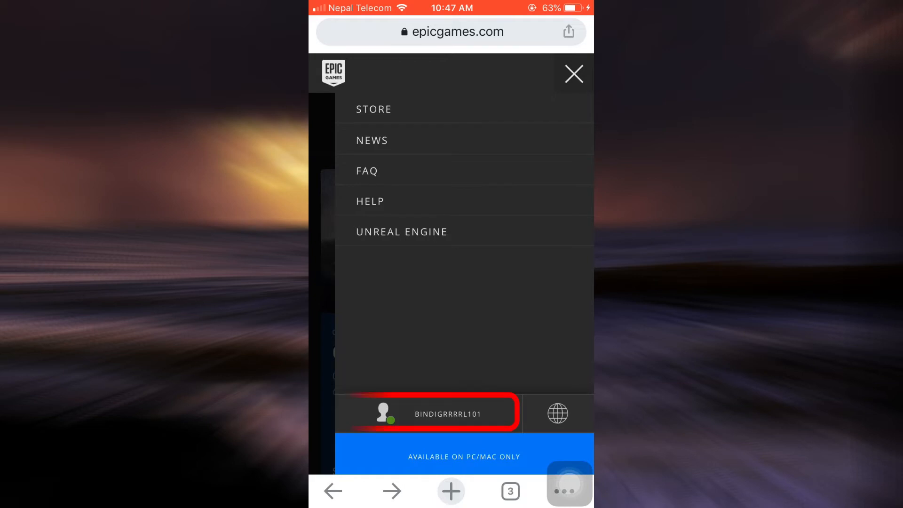
{"action": "left_click", "coordinate": [443, 414]}
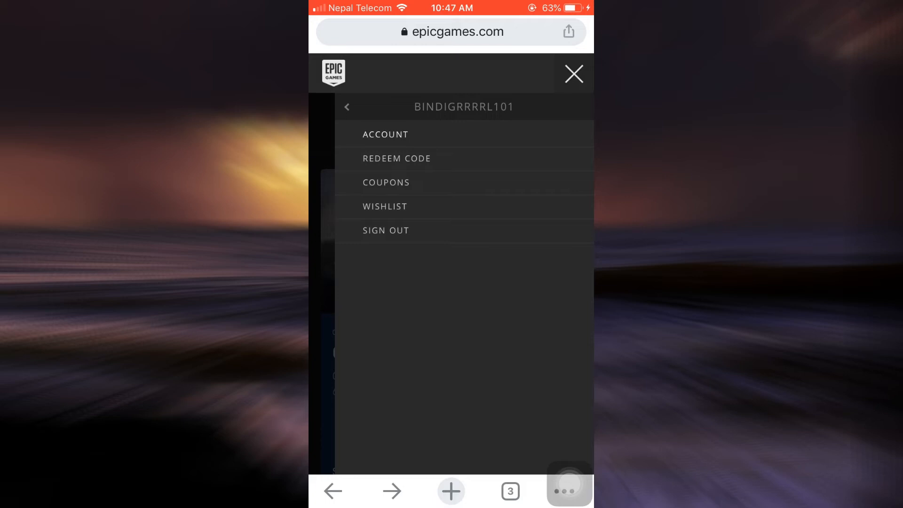
- Go to the Account page listing General, Payments, Transactions and Password & Security
{"action": "left_click", "coordinate": [385, 135]}
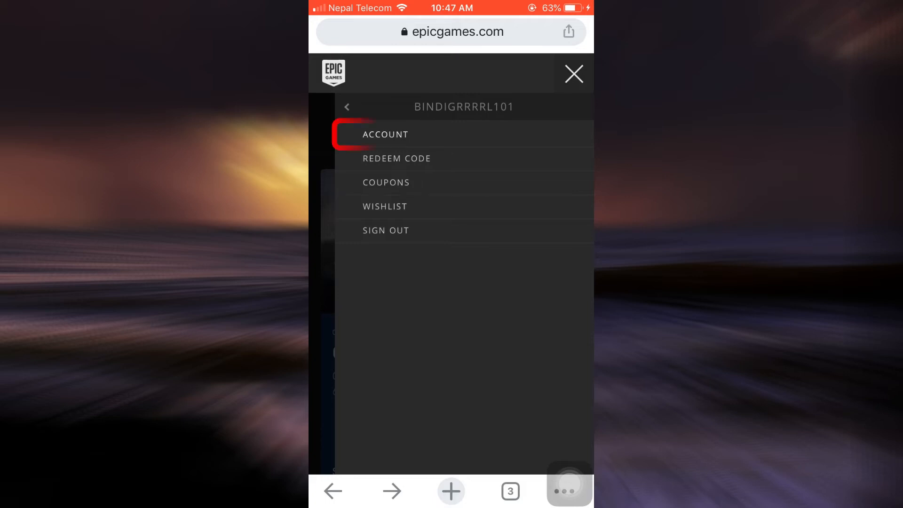
{"action": "left_click", "coordinate": [384, 134]}
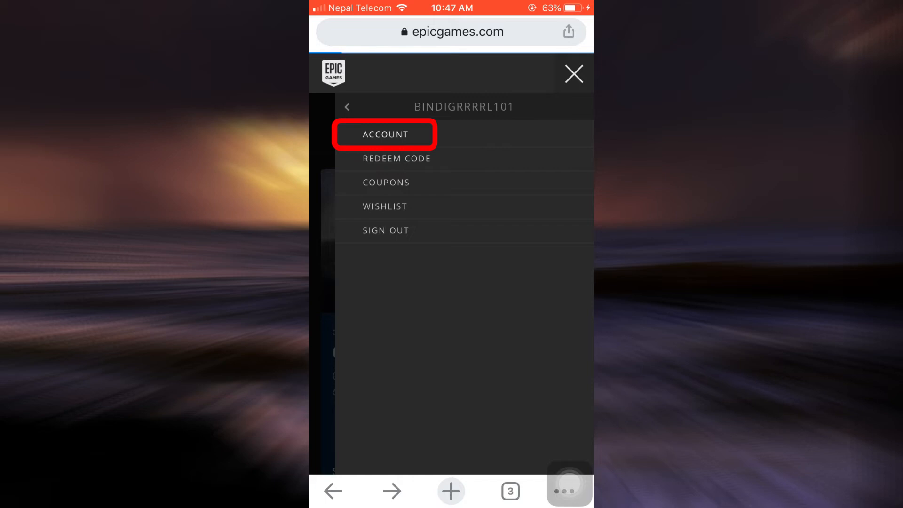
{"action": "left_click", "coordinate": [385, 135]}
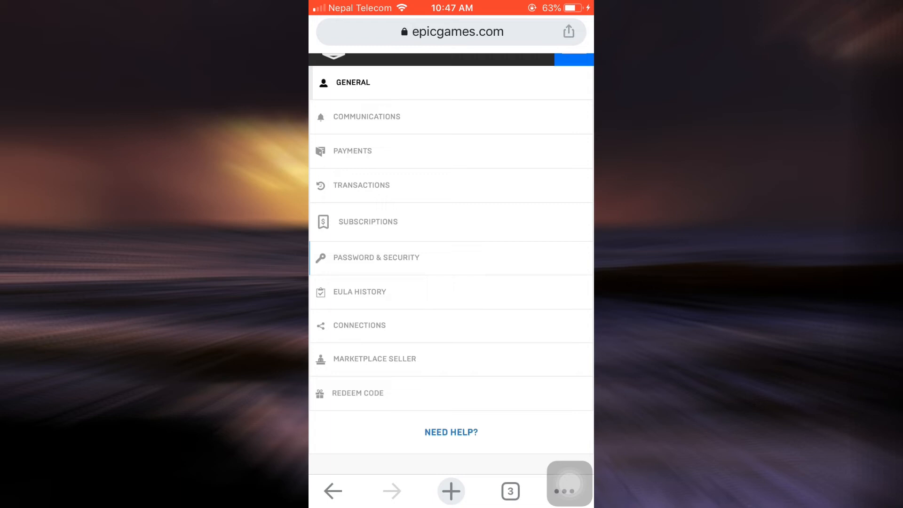
- Enter the Password & Security section with its Change Your Password form
{"action": "left_click", "coordinate": [377, 258]}
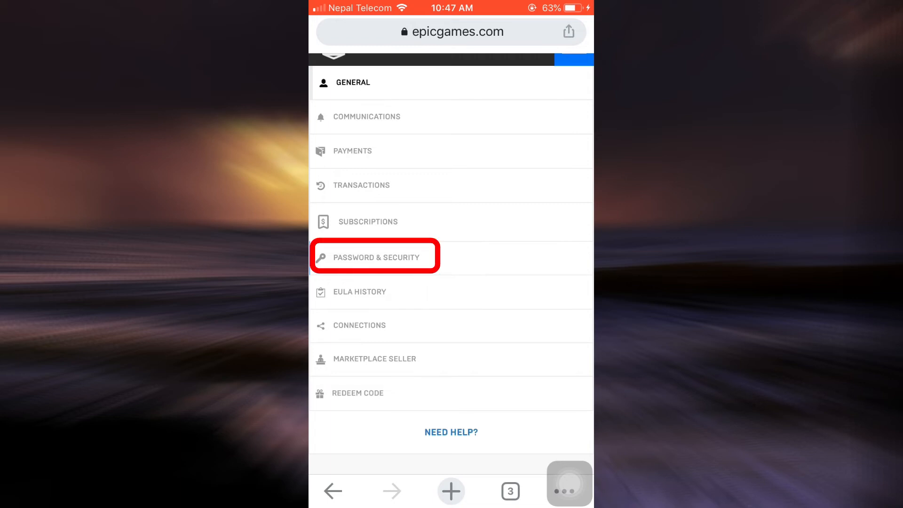
{"action": "left_click", "coordinate": [375, 256]}
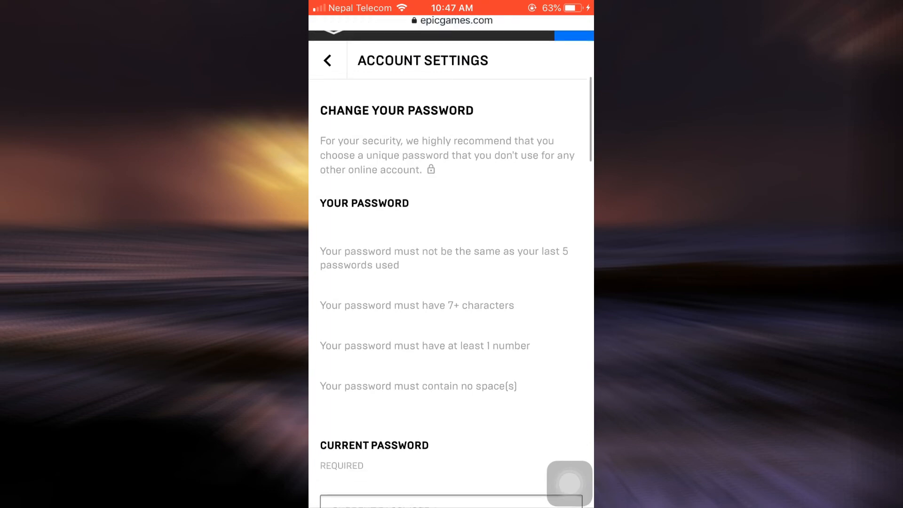
{"action": "scroll", "scroll_direction": "down", "scroll_amount": 3}
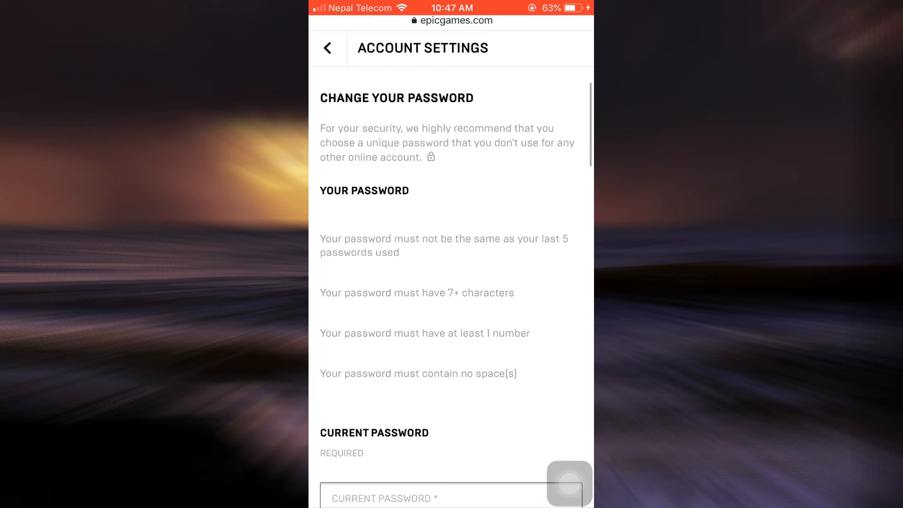
{"action": "scroll", "scroll_direction": "down", "scroll_amount": 3}
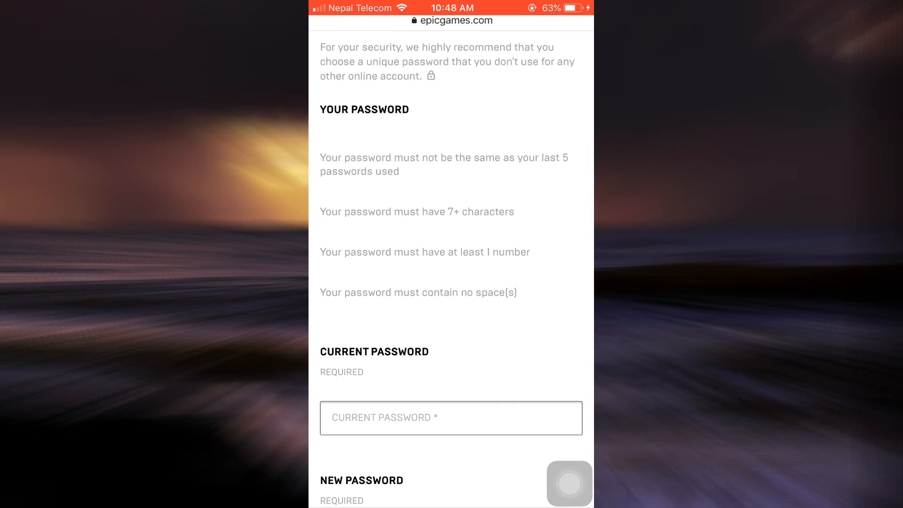
{"action": "scroll", "scroll_direction": "down", "scroll_amount": 3}
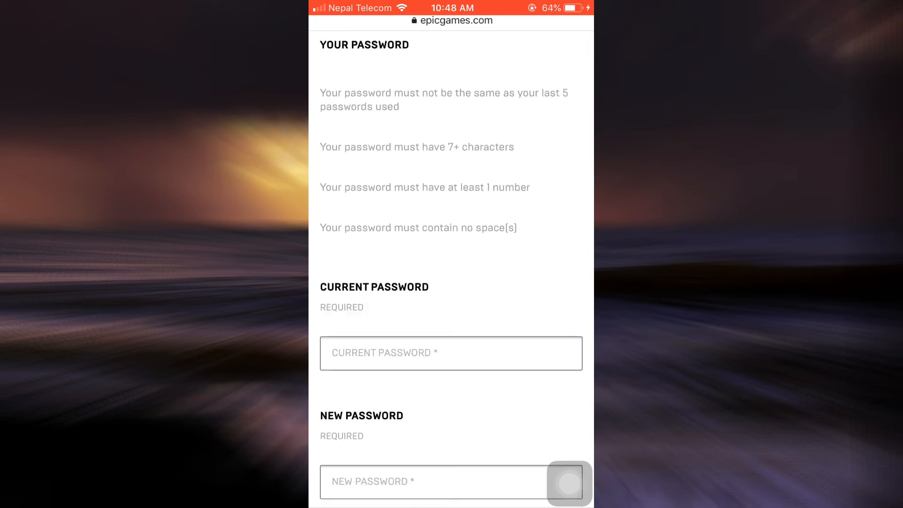
{"action": "scroll", "scroll_direction": "down", "scroll_amount": 3}
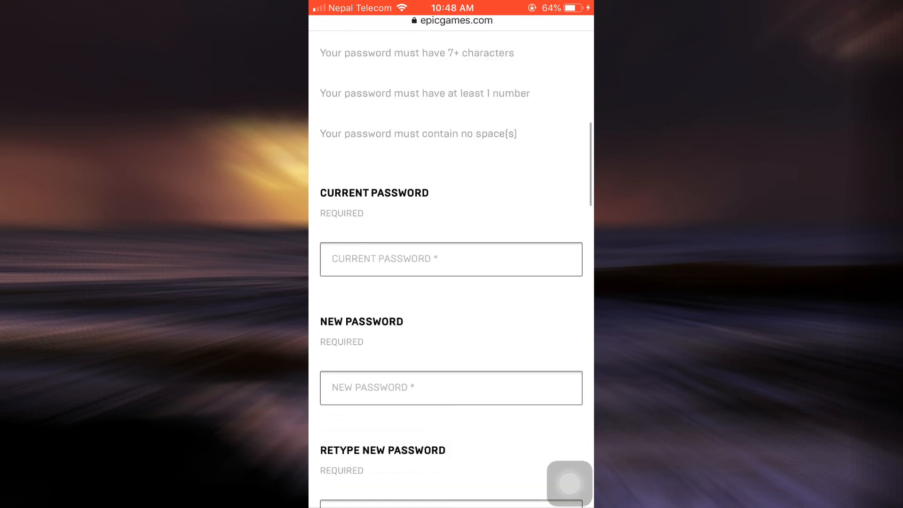
{"action": "scroll", "scroll_direction": "down", "scroll_amount": 3}
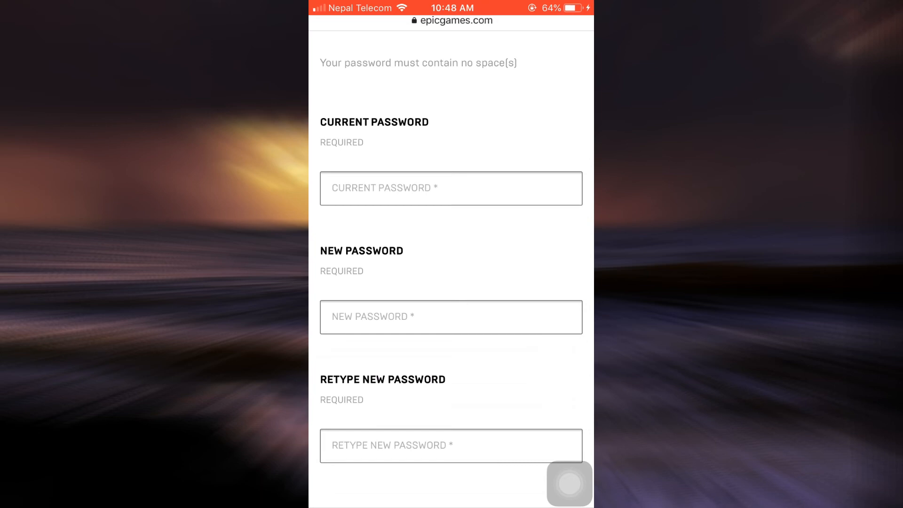
- Fill the current, new and retyped password fields and save the changes
{"action": "left_click", "coordinate": [451, 188]}
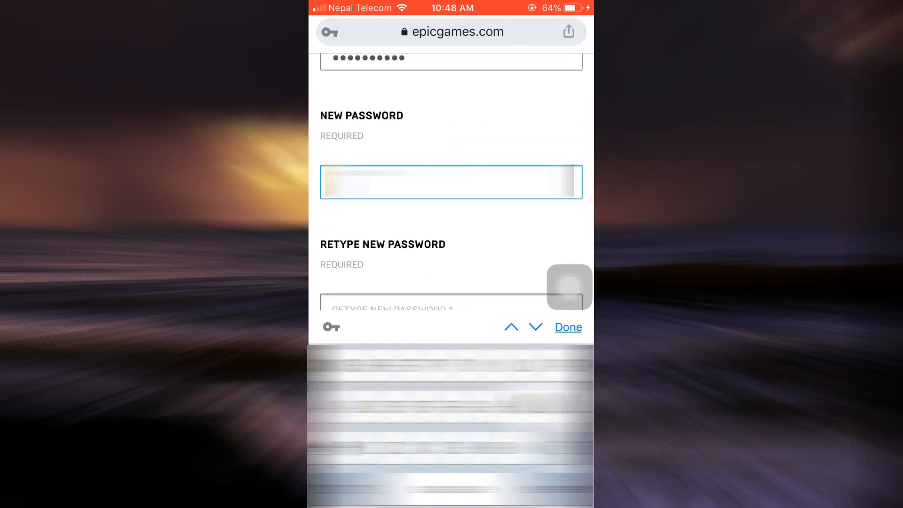
{"action": "type", "text": "6"}
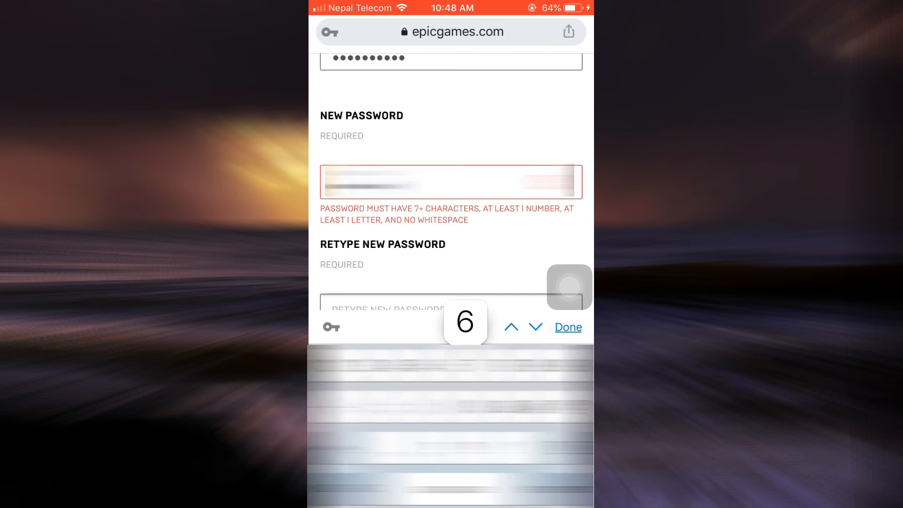
{"action": "type", "text": "6"}
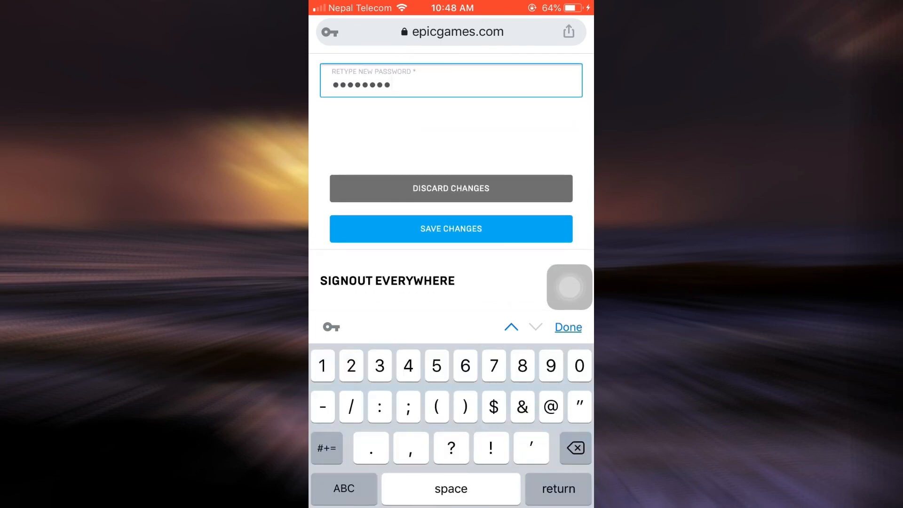
{"action": "left_click", "coordinate": [450, 229]}
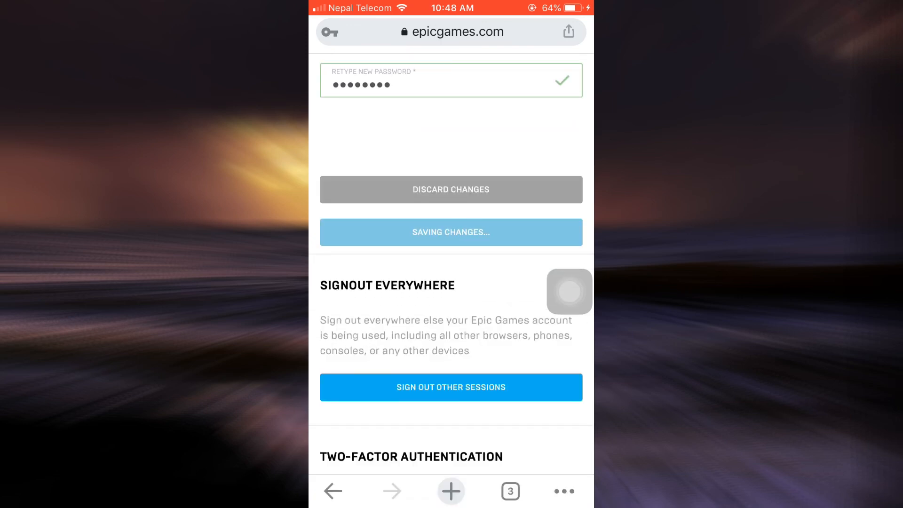